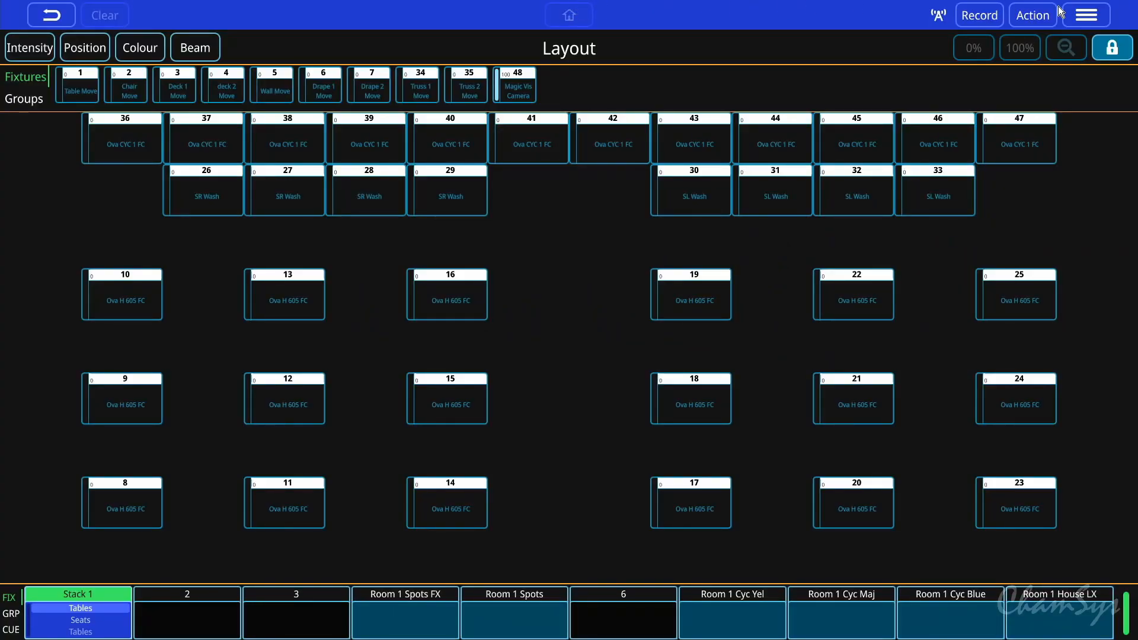
Go from the main menu to Settings and bring up the Network page with its remote-app QR code.
left_click(1086, 14)
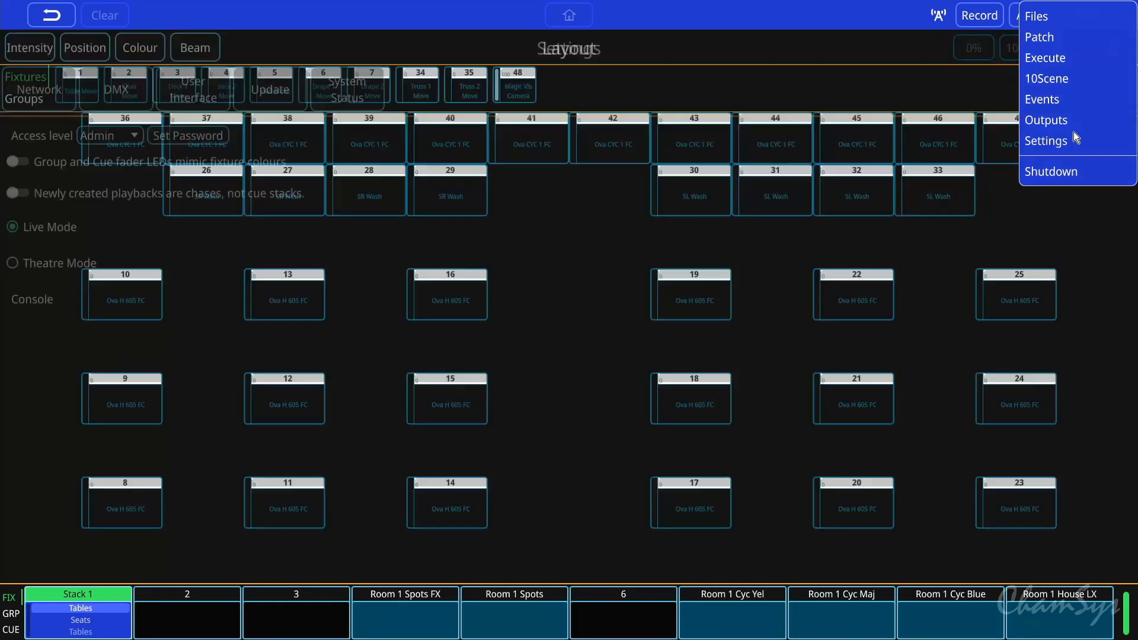
left_click(1046, 141)
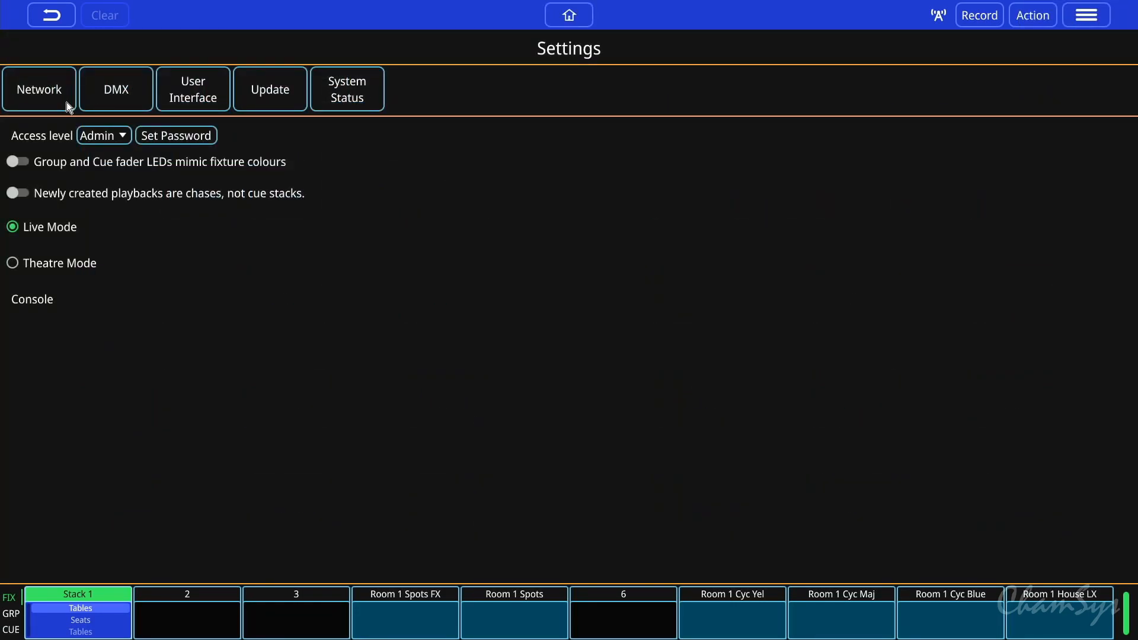
left_click(40, 88)
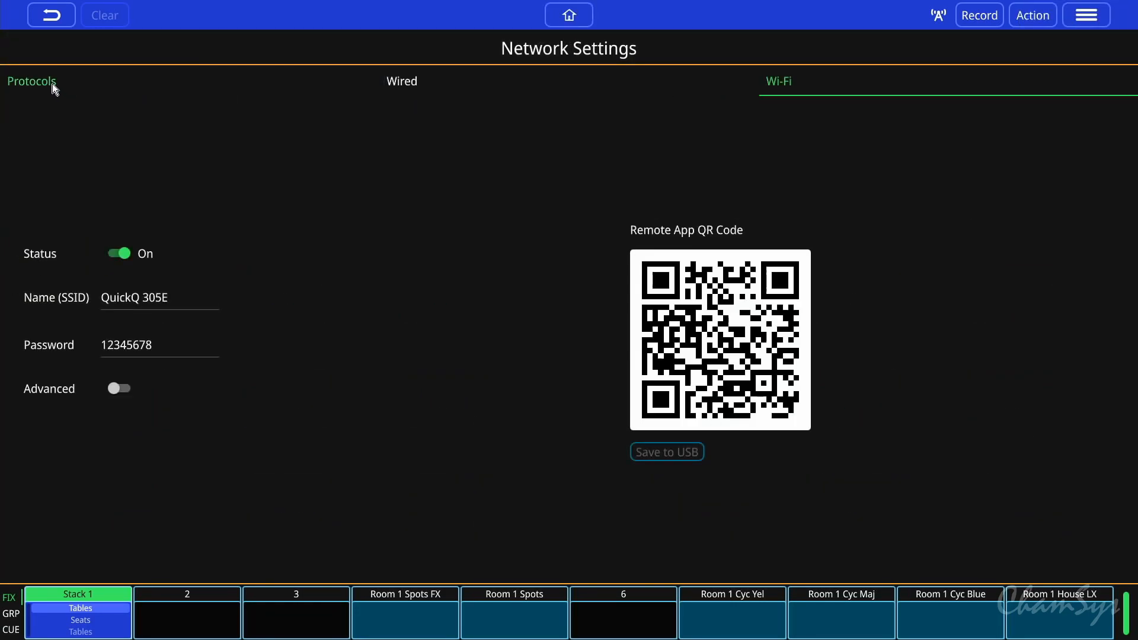
Show the Protocols page with Open Sound Control enabled and the OSC remote log.
left_click(31, 80)
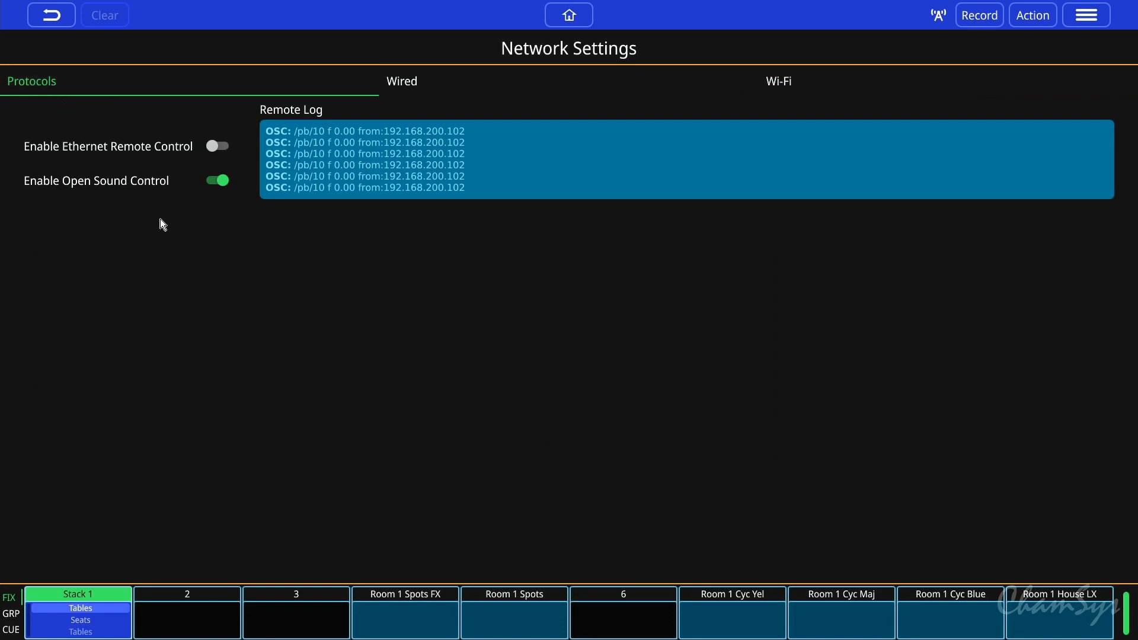
mouse_move(203, 208)
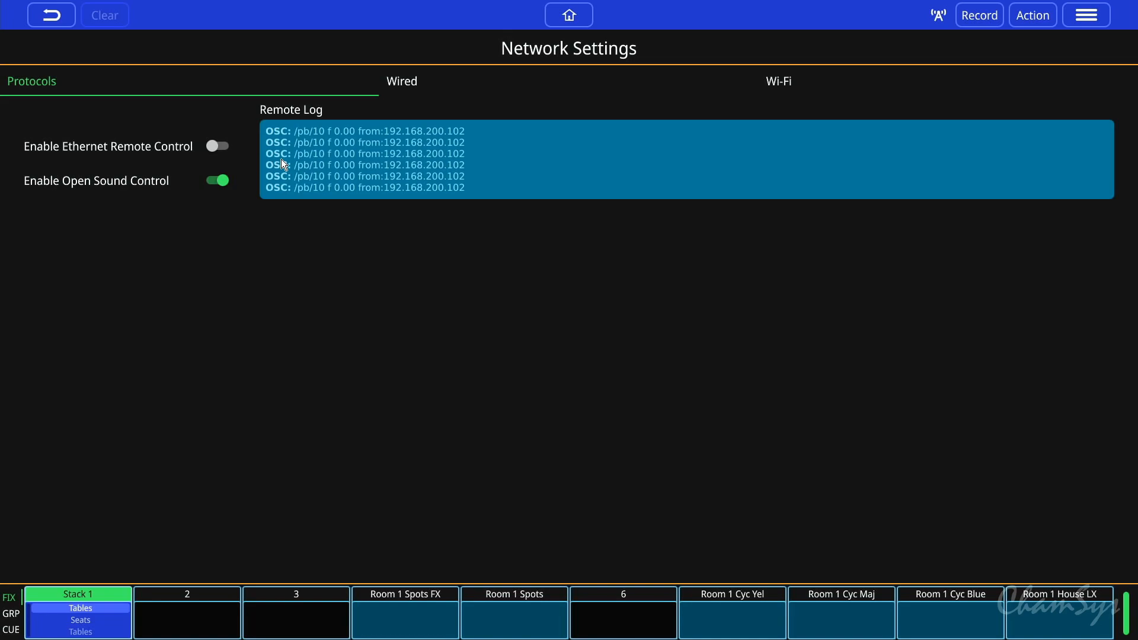
mouse_move(443, 128)
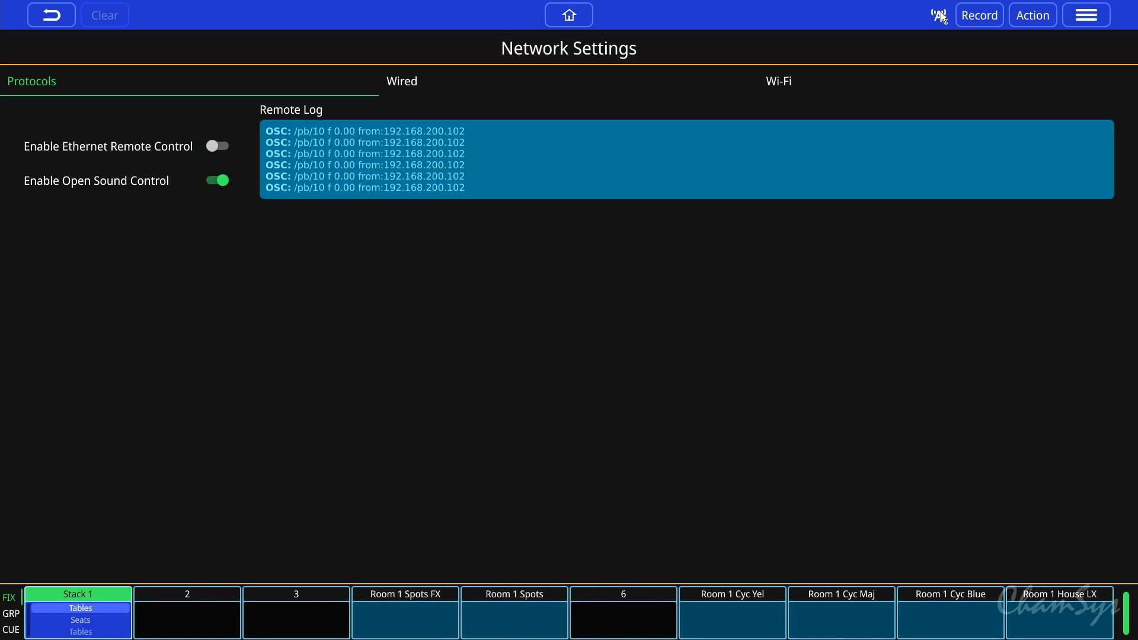
Return to the Wi-Fi settings showing network name, password and QR code.
left_click(777, 81)
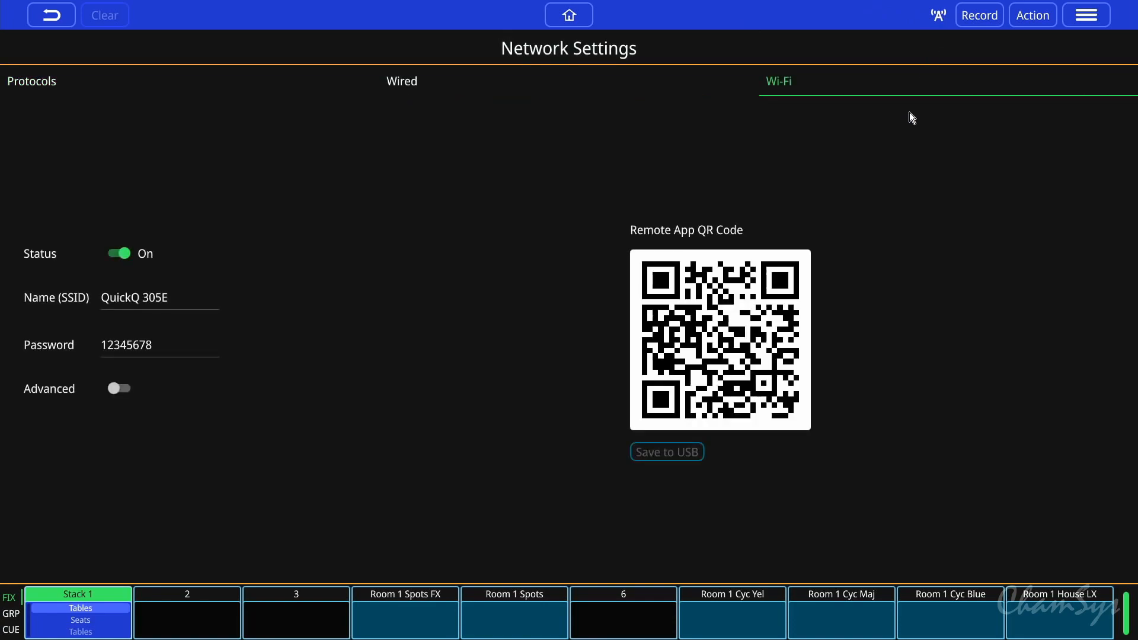
mouse_move(844, 304)
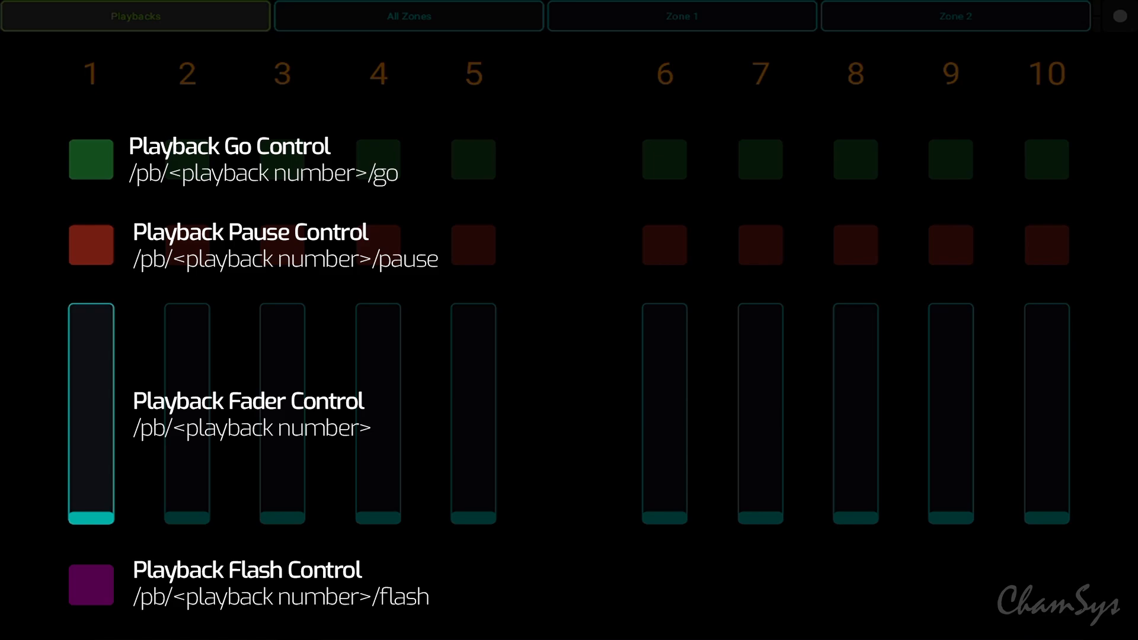
left_click(681, 16)
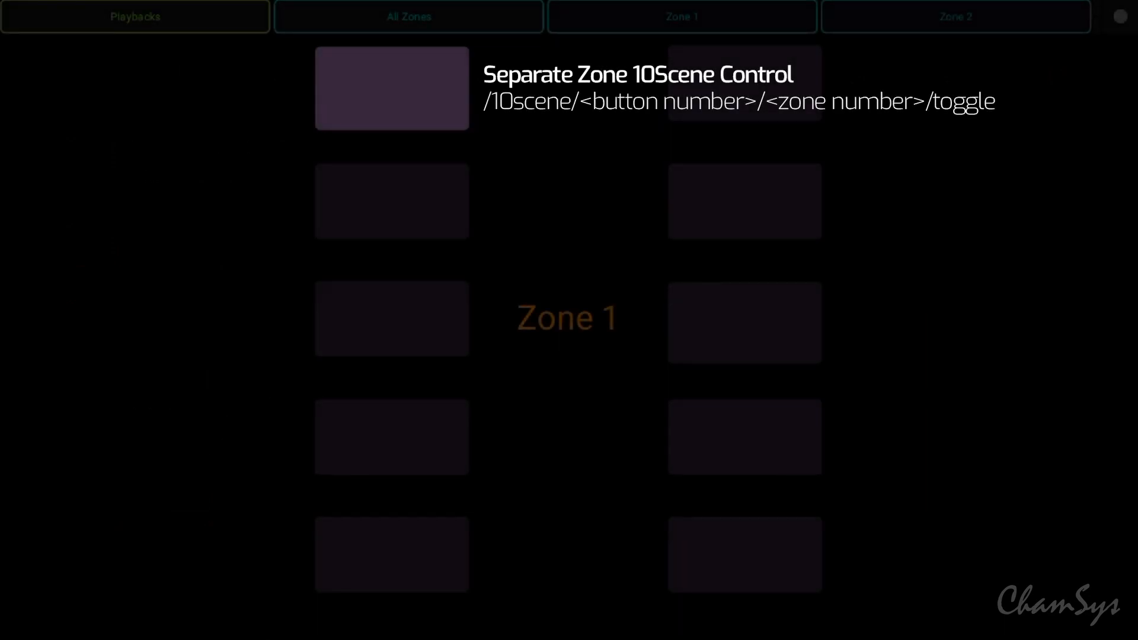
left_click(408, 16)
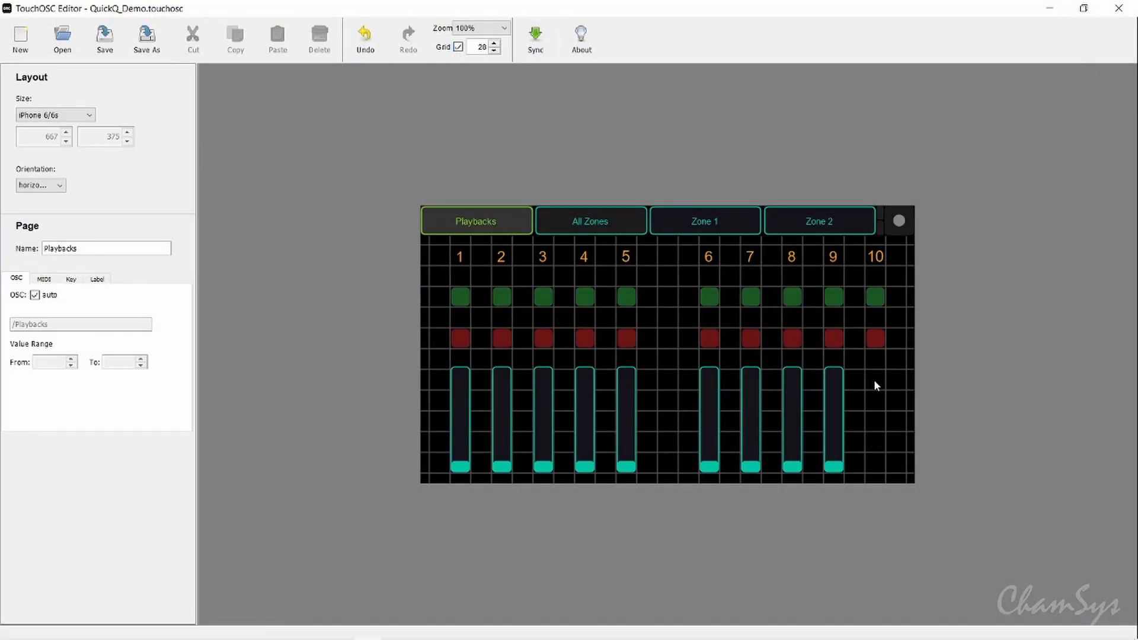
Add a Fader V under column 10 on the Playbacks page and colour it blue.
right_click(875, 385)
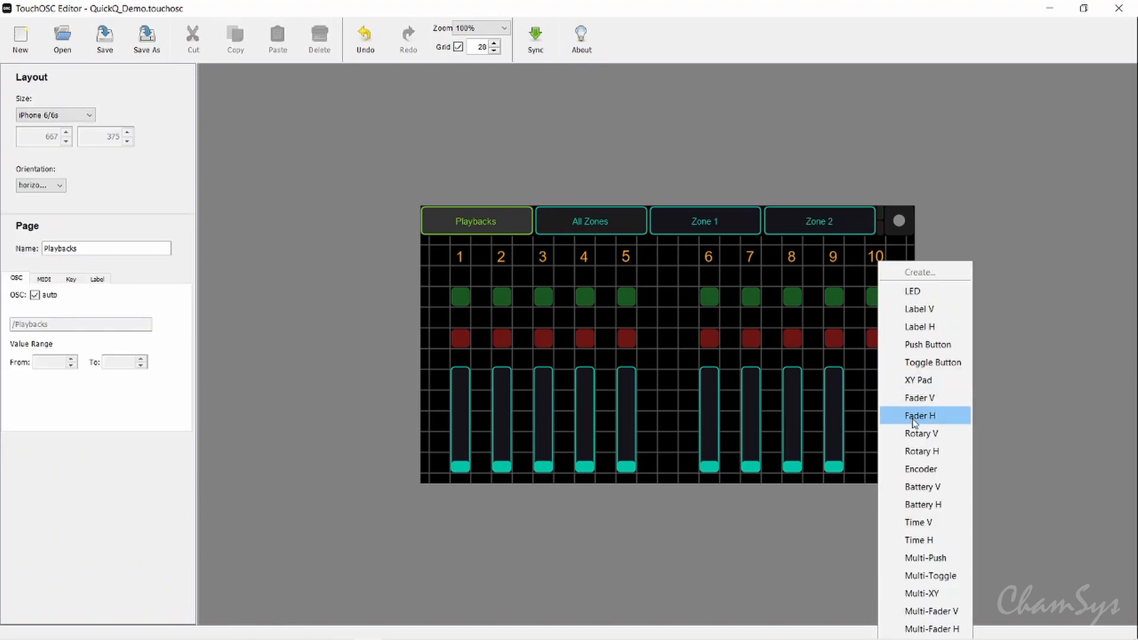
left_click(919, 415)
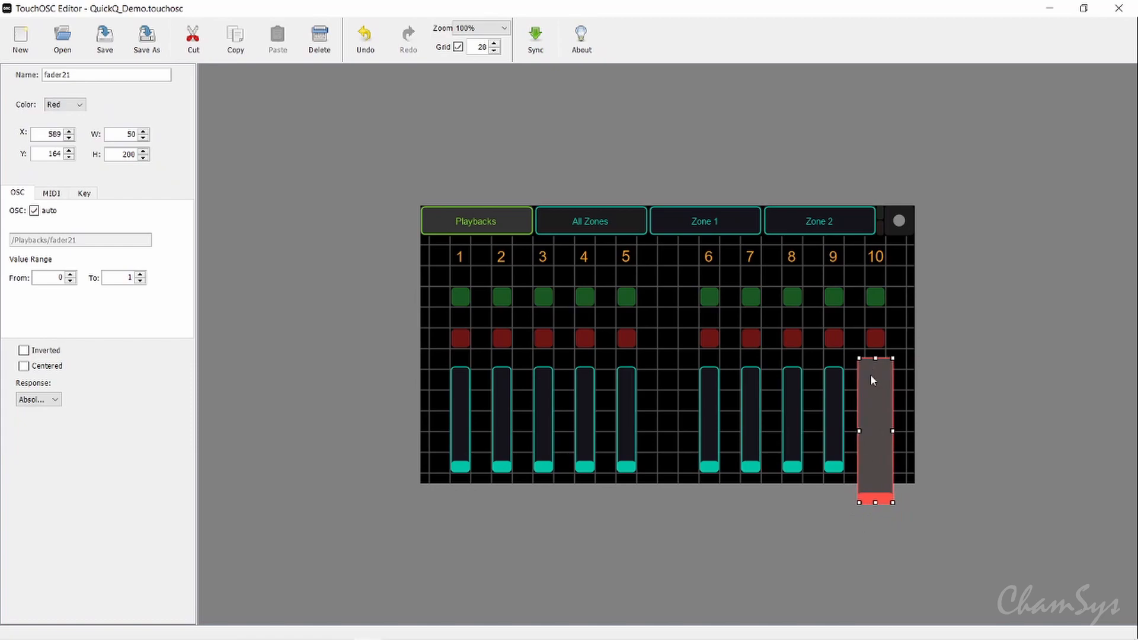
left_click(64, 104)
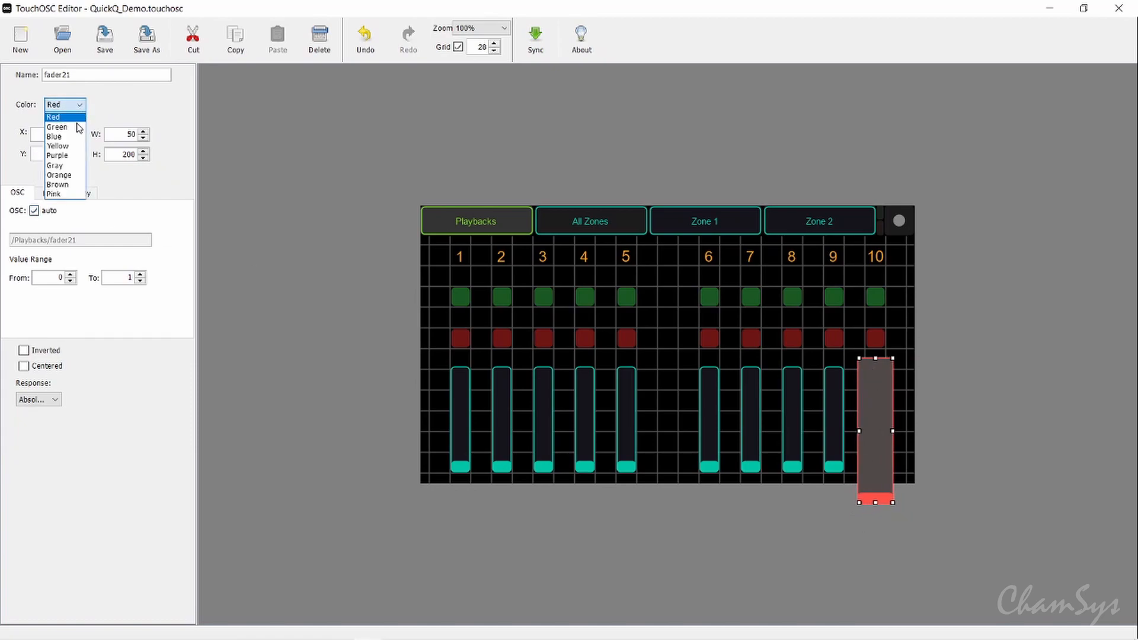
left_click(54, 137)
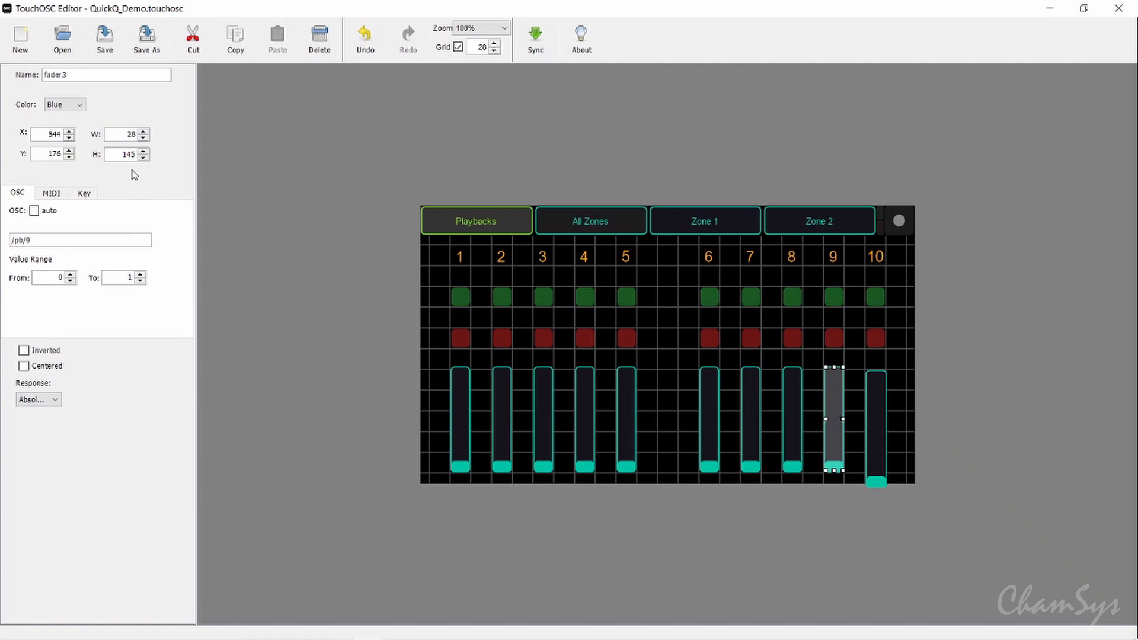
mouse_move(64, 247)
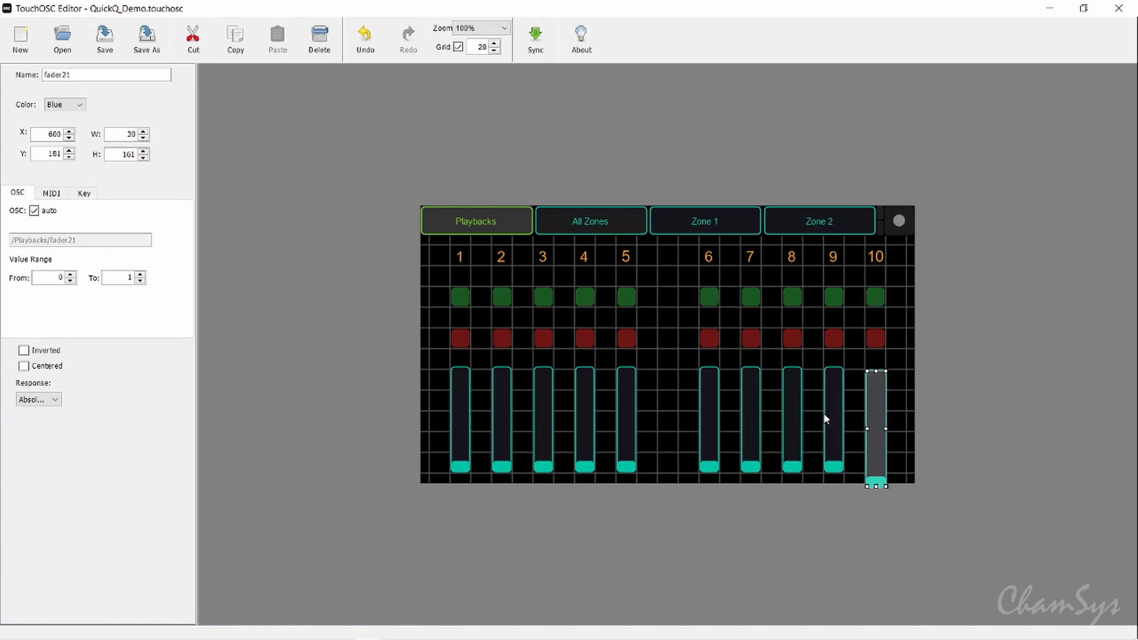
Turn off OSC auto, set the fader address to /pb/10, and compare the /pb/10/go button.
left_click(34, 210)
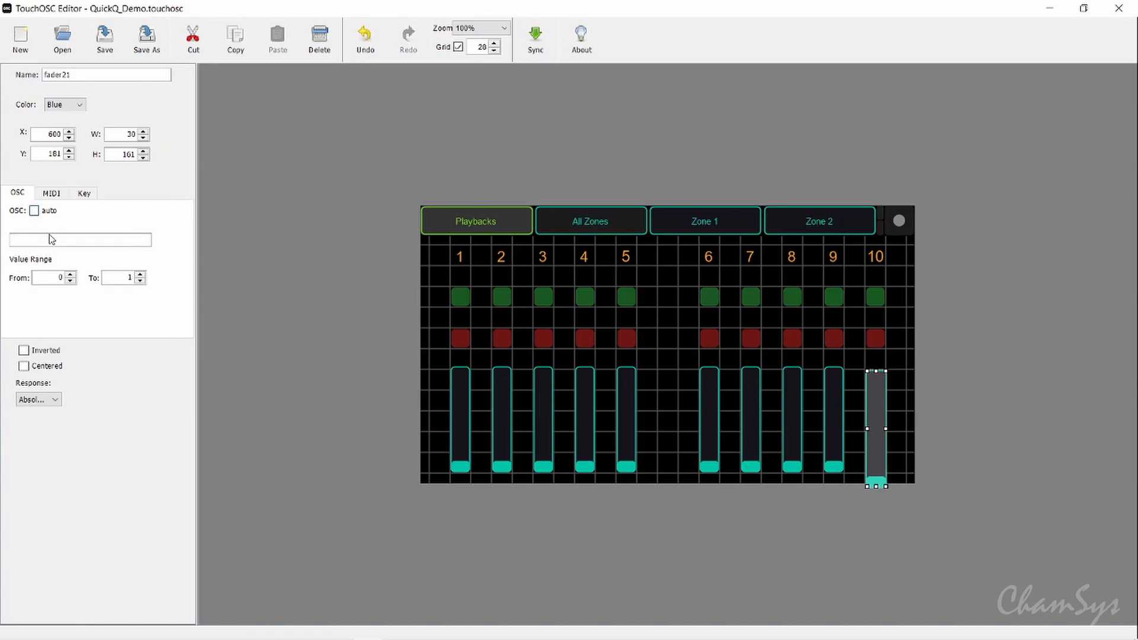
type("/f")
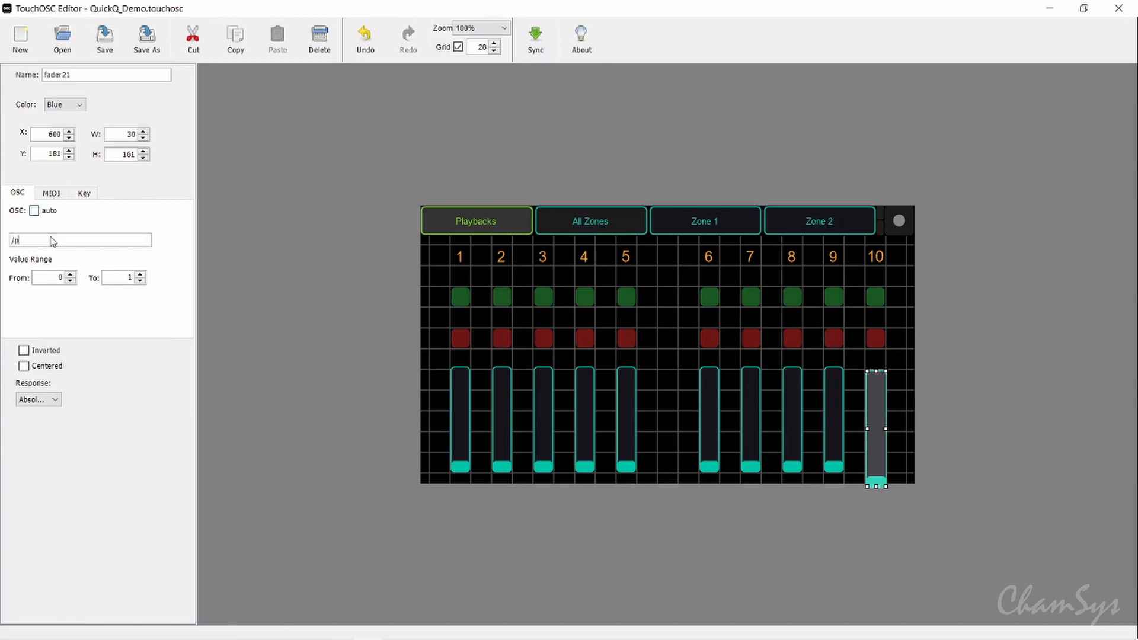
type("/pb/10")
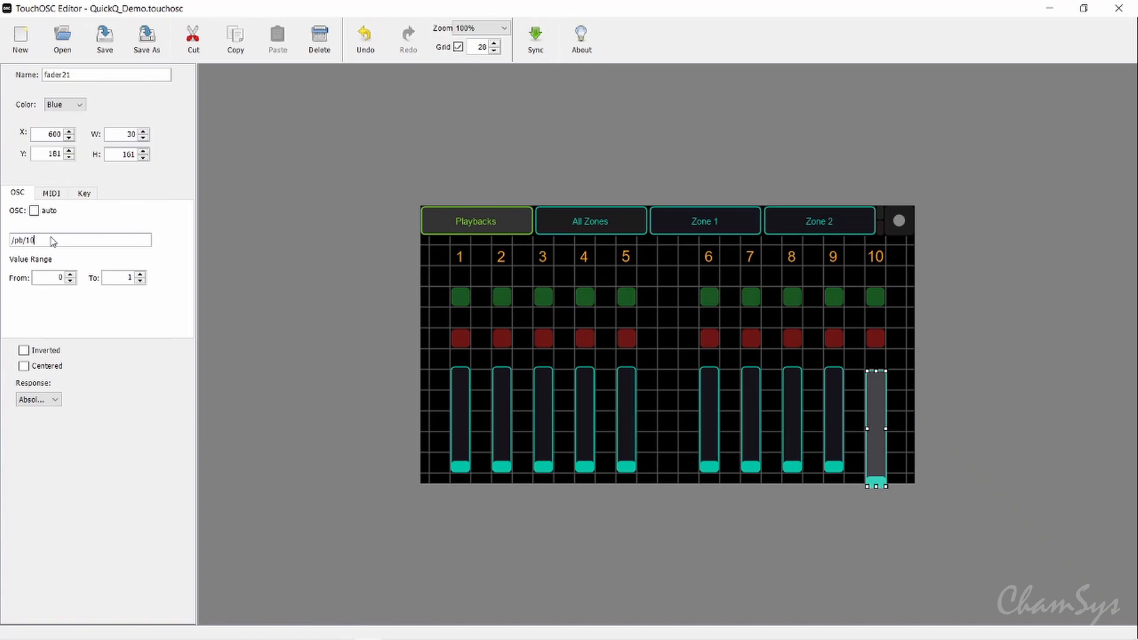
mouse_move(875, 318)
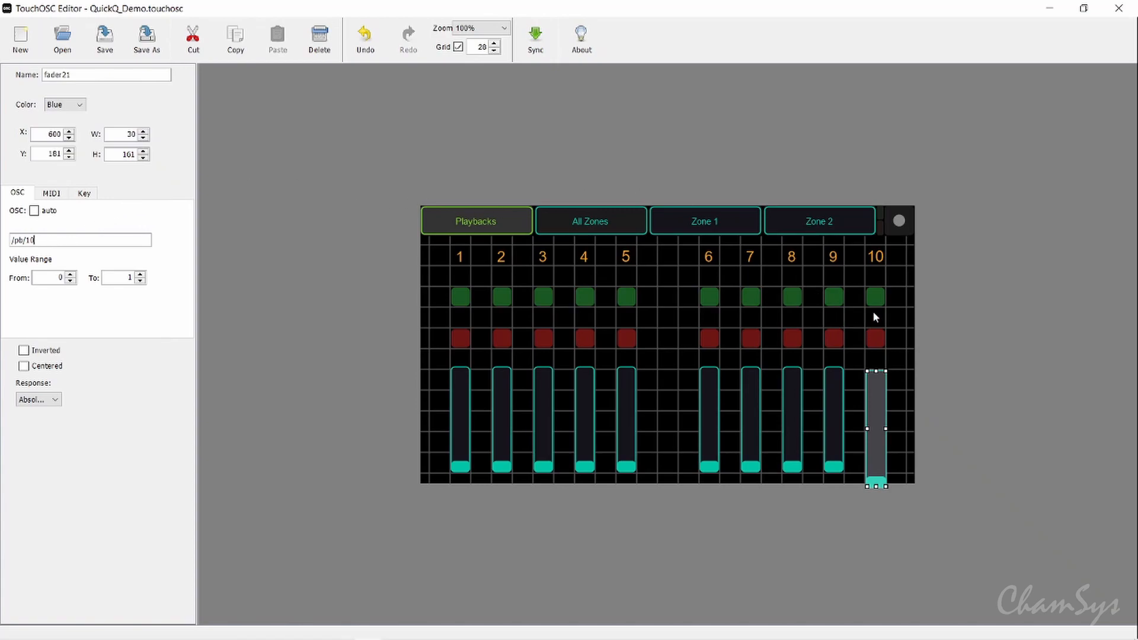
left_click(876, 296)
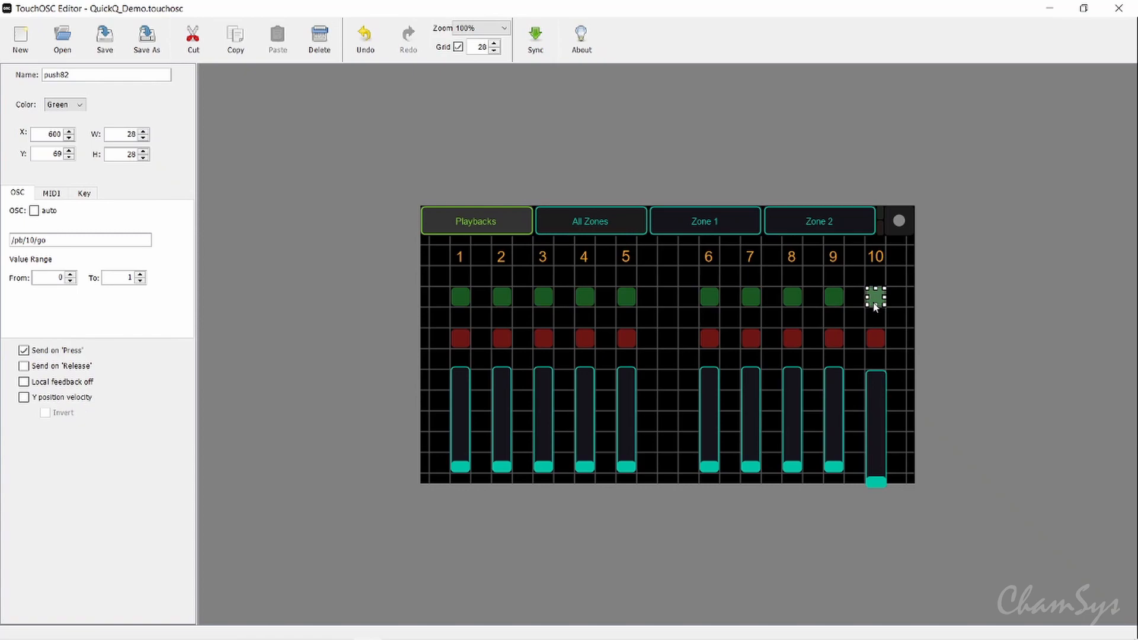
mouse_move(62, 245)
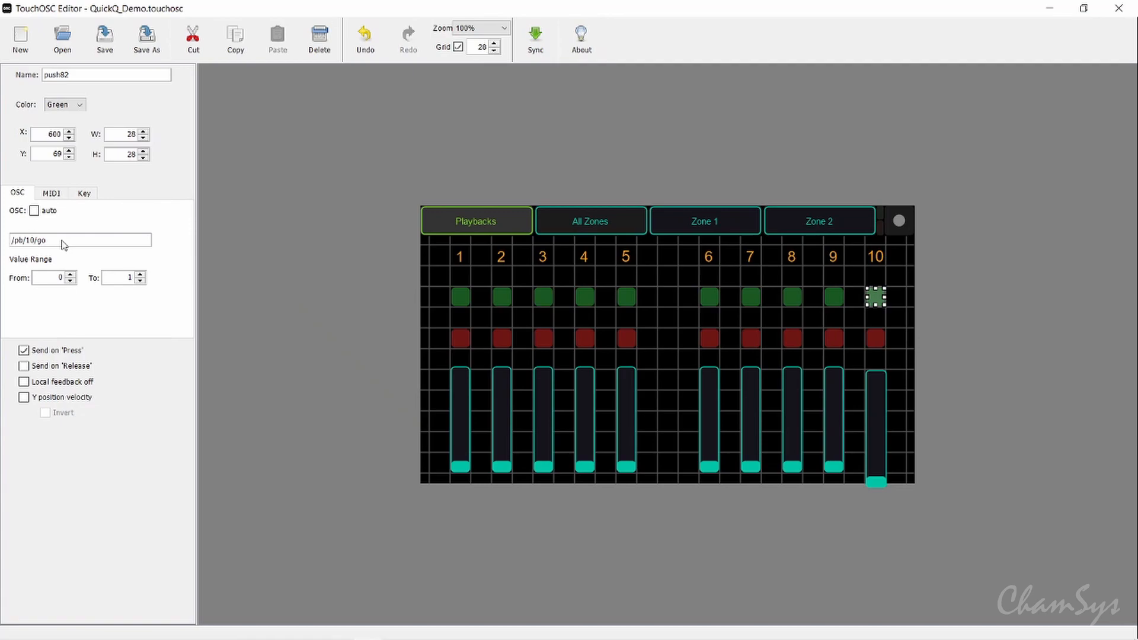
mouse_move(677, 240)
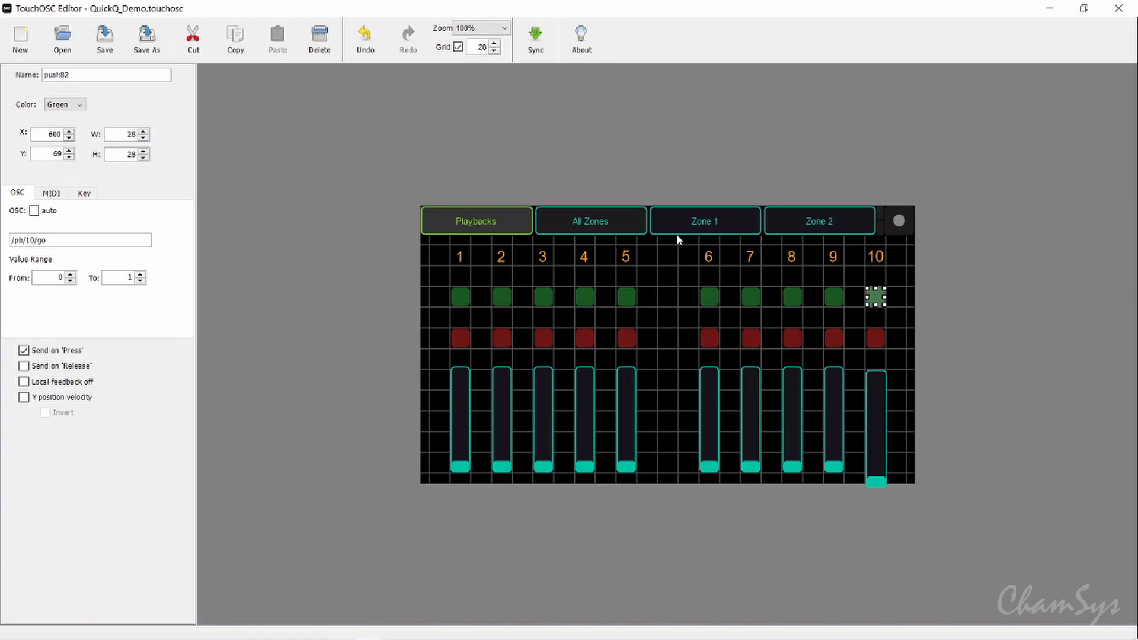
Inspect the first and fourth Zone 1 scene buttons' /10scene toggle addresses, then show Zone 2.
left_click(703, 220)
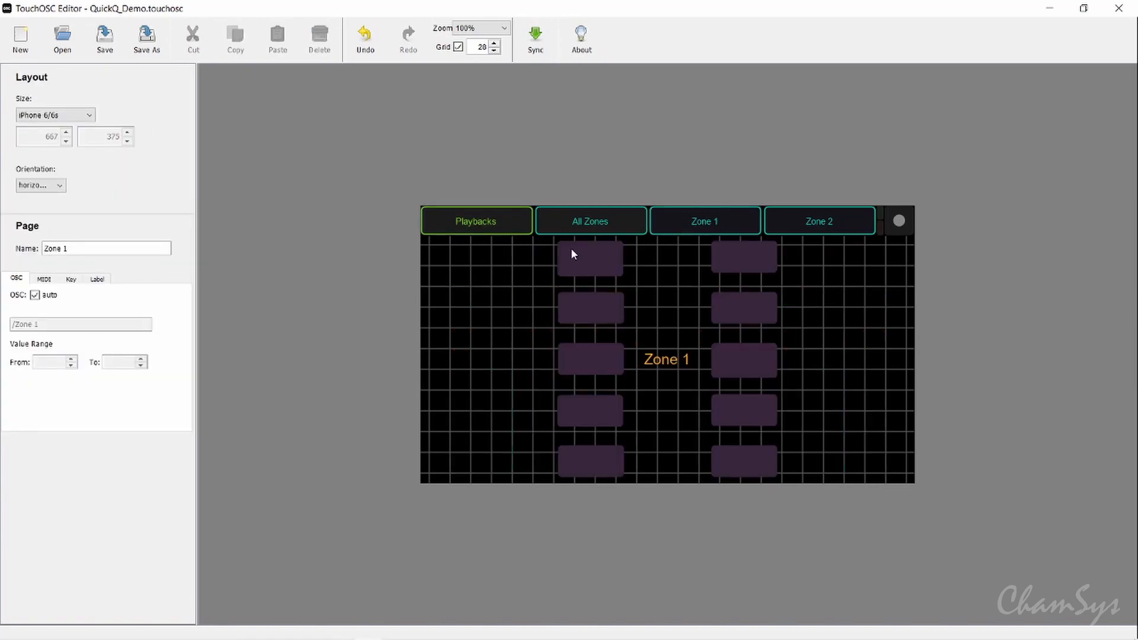
left_click(589, 258)
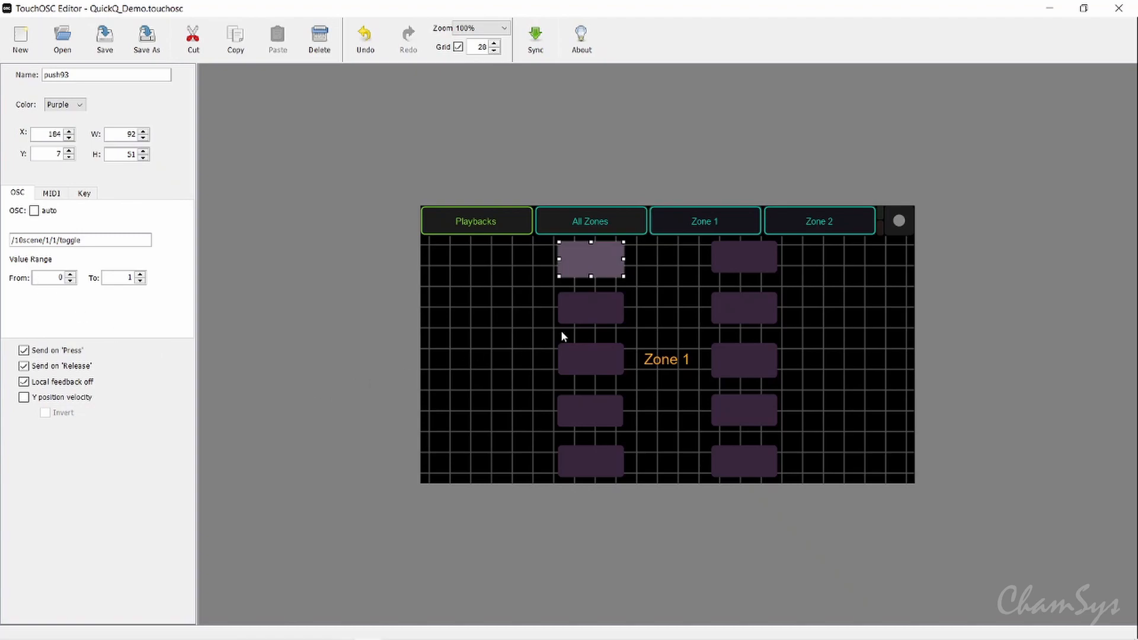
left_click(589, 306)
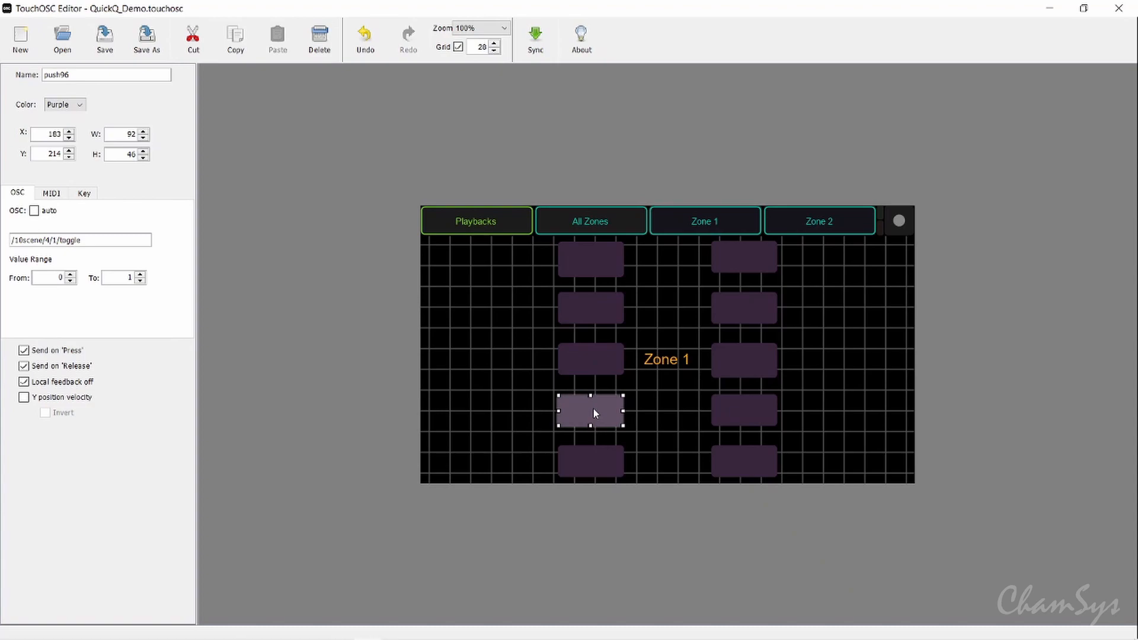
left_click(818, 221)
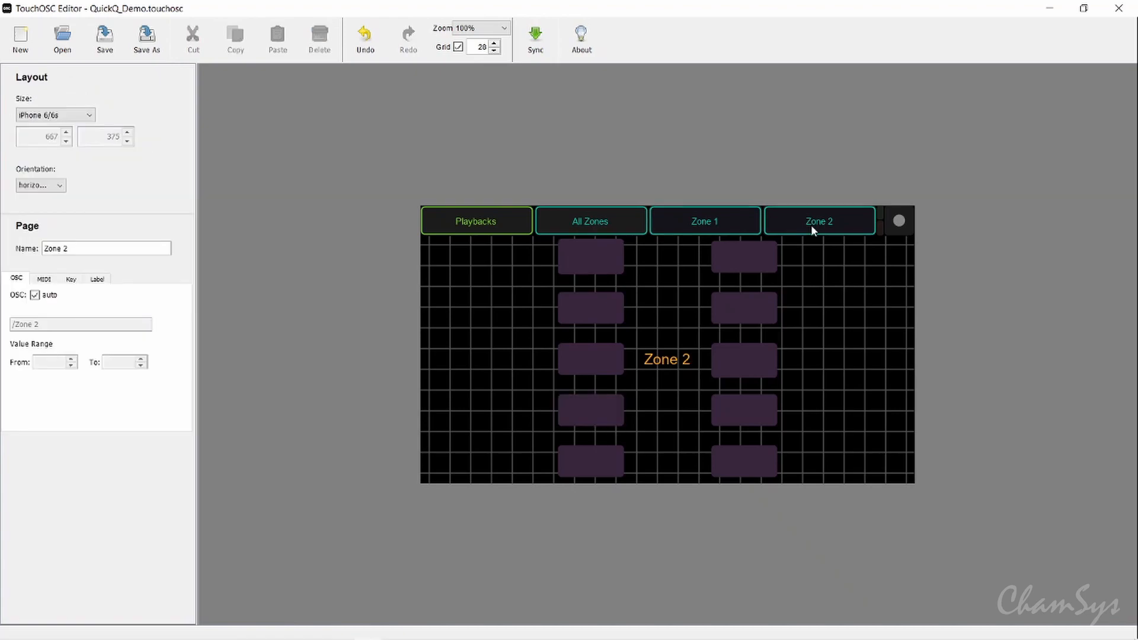
mouse_move(599, 307)
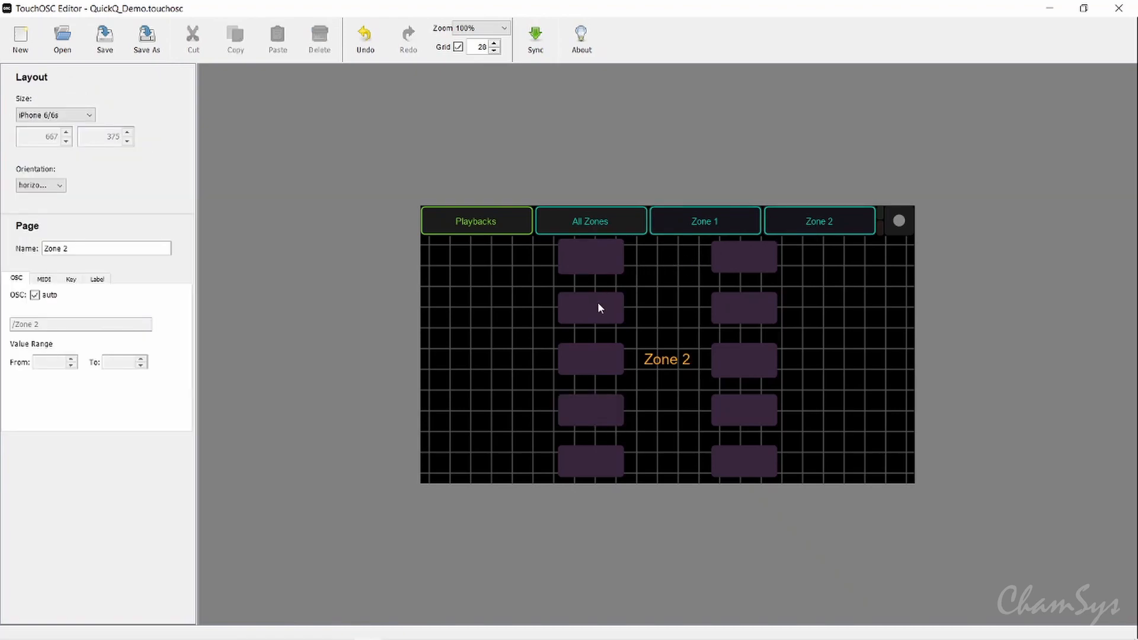
Check a Zone 2 scene button's /10scene address and sync the layout to the TouchOSC device.
left_click(590, 360)
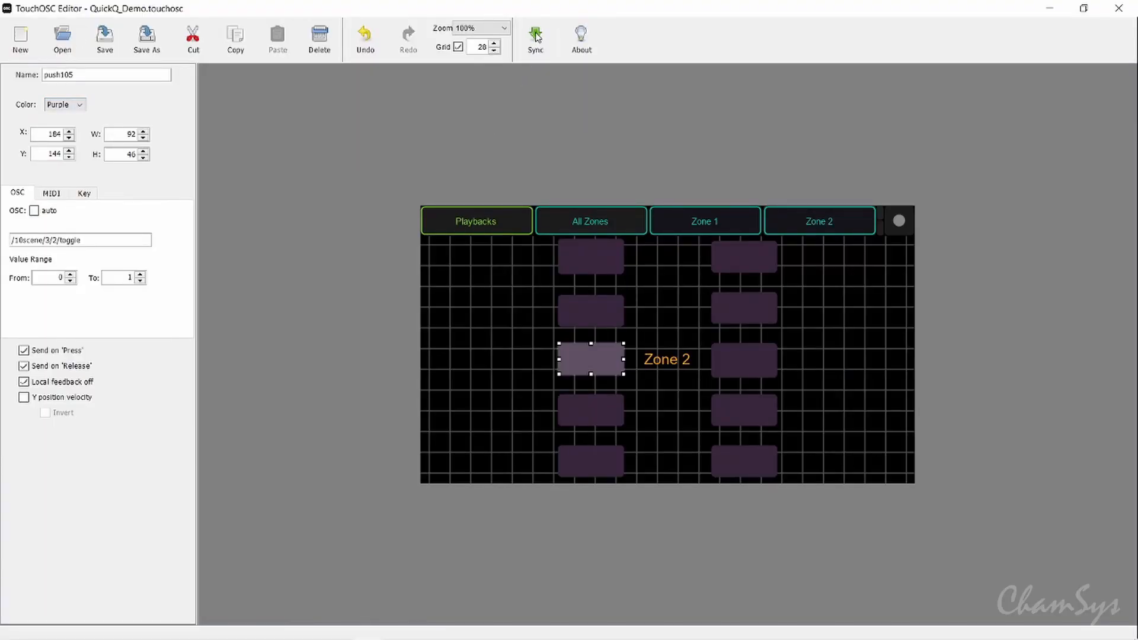
left_click(535, 36)
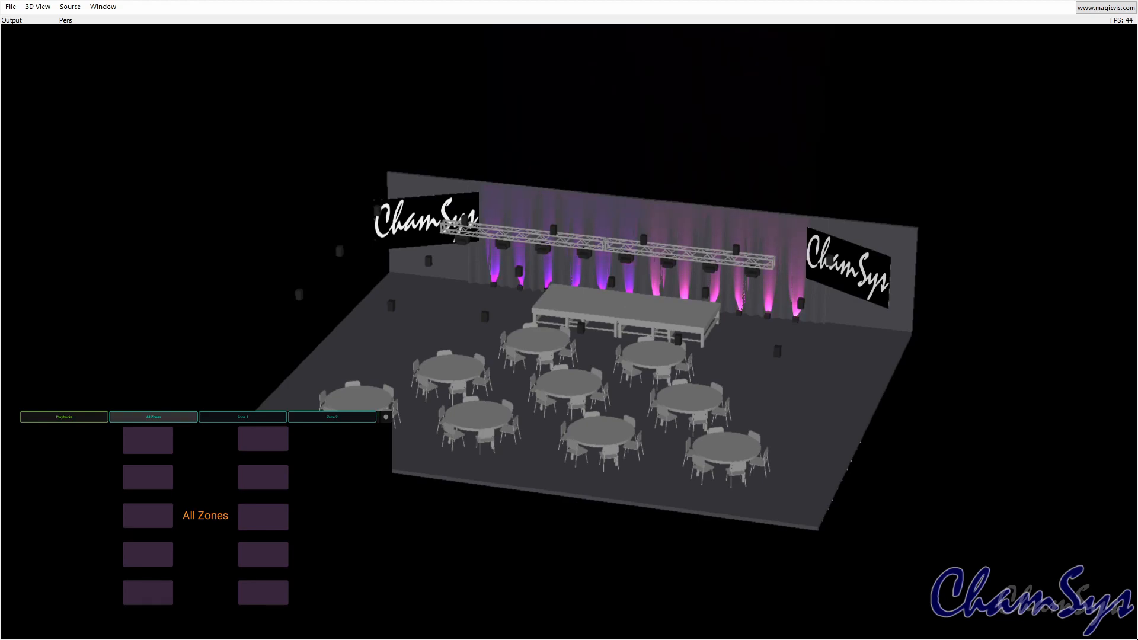
Switch the remote to Zone 1, turning off the purple back-wall lights in MagicVis.
left_click(243, 417)
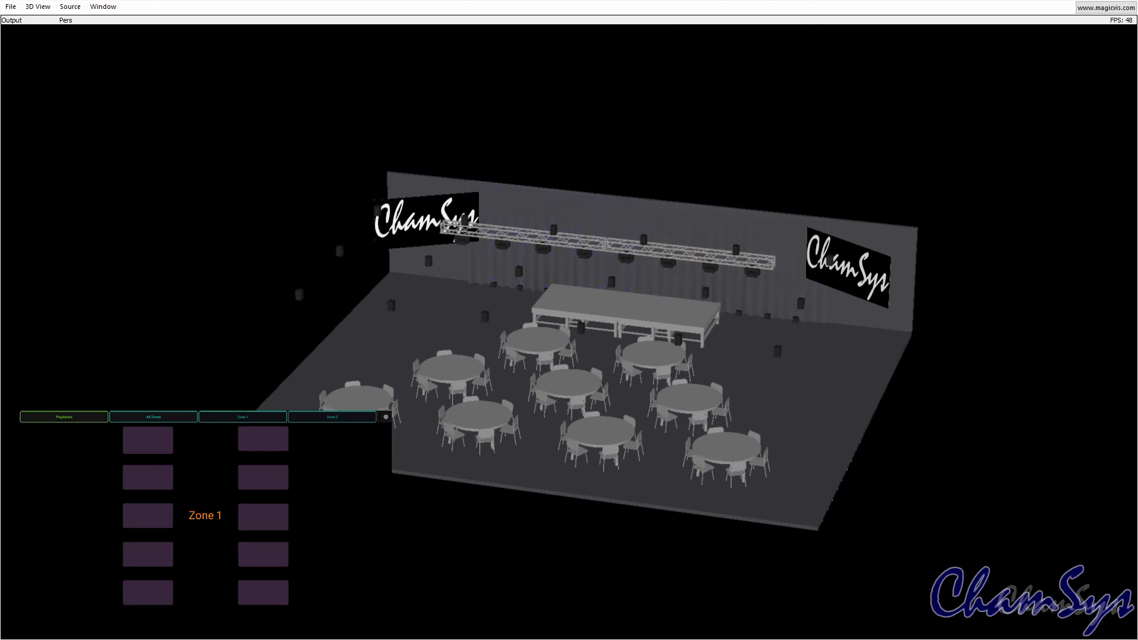